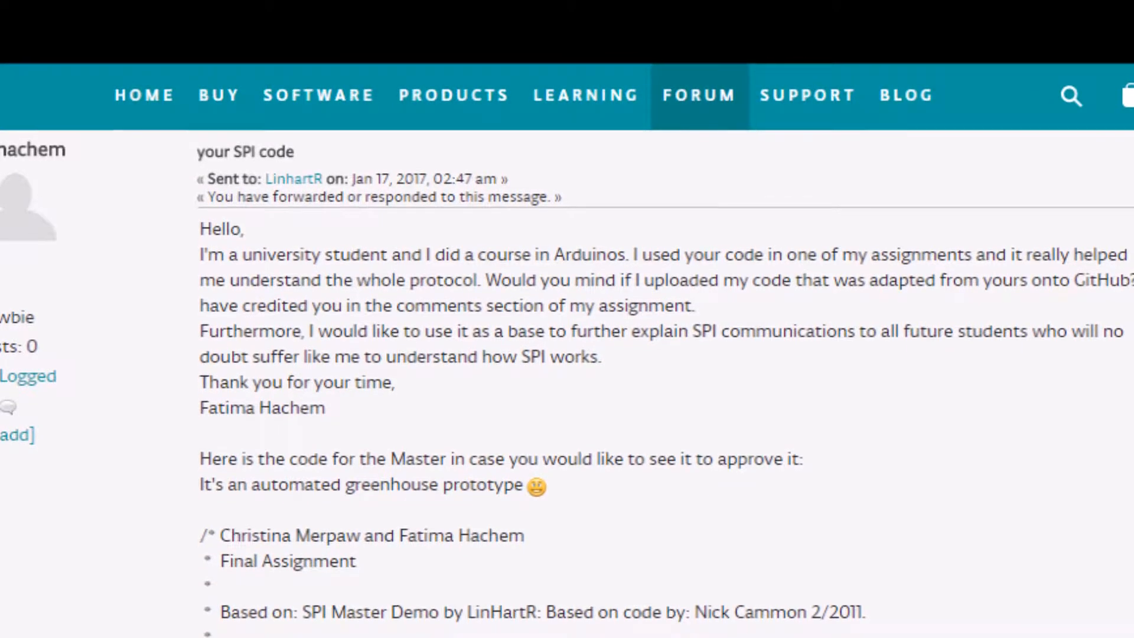
pyautogui.scroll(-3)
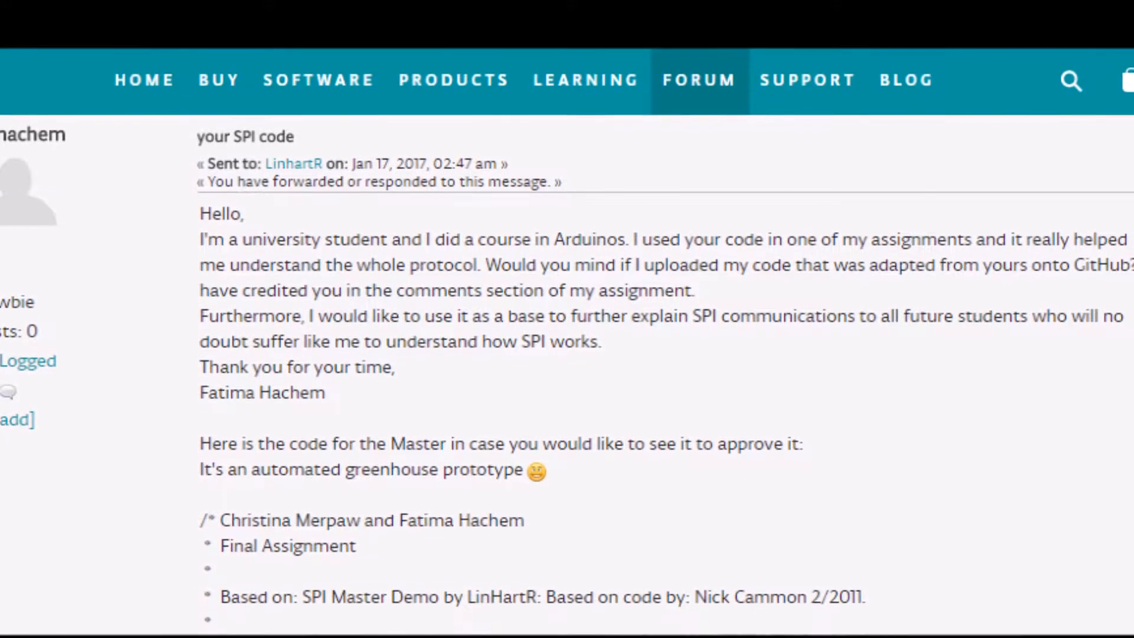
pyautogui.scroll(-3)
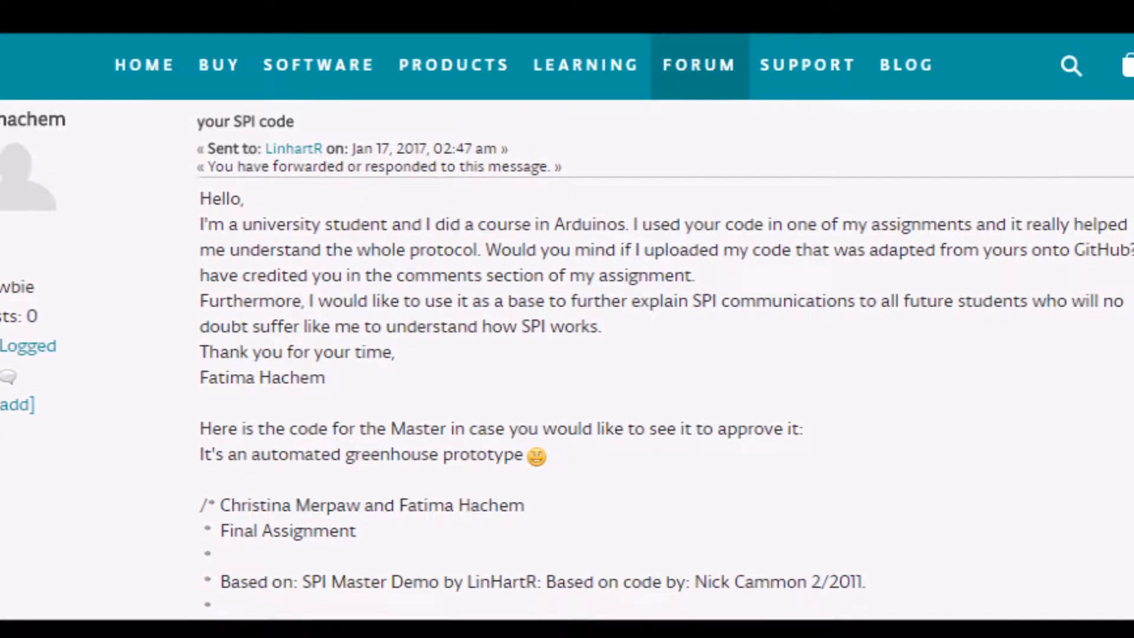
pyautogui.scroll(-3)
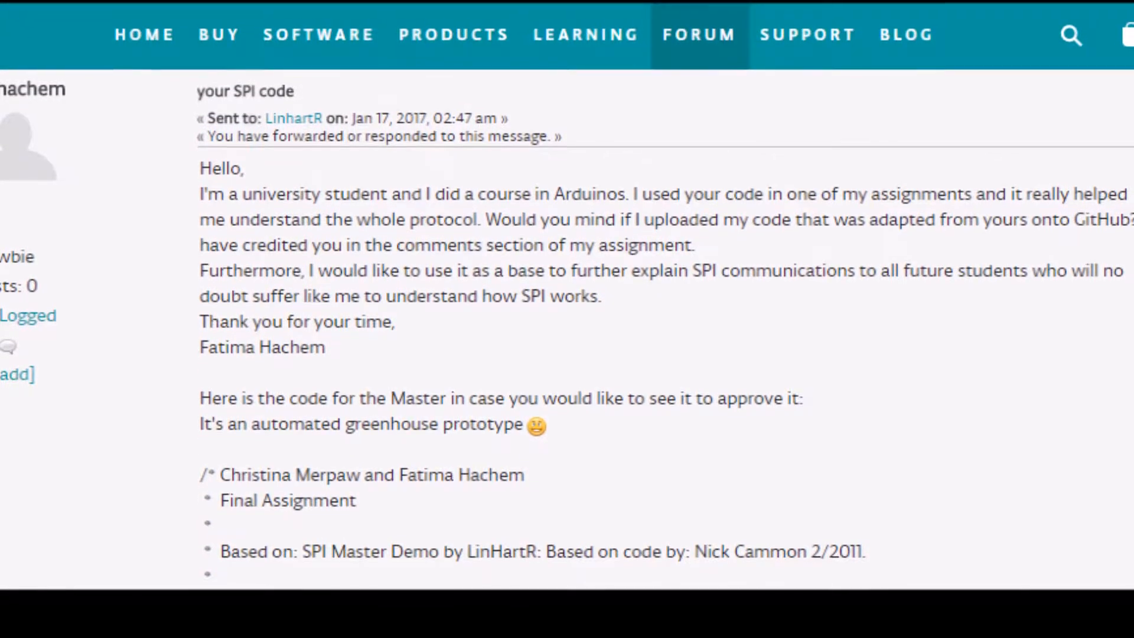
pyautogui.scroll(-3)
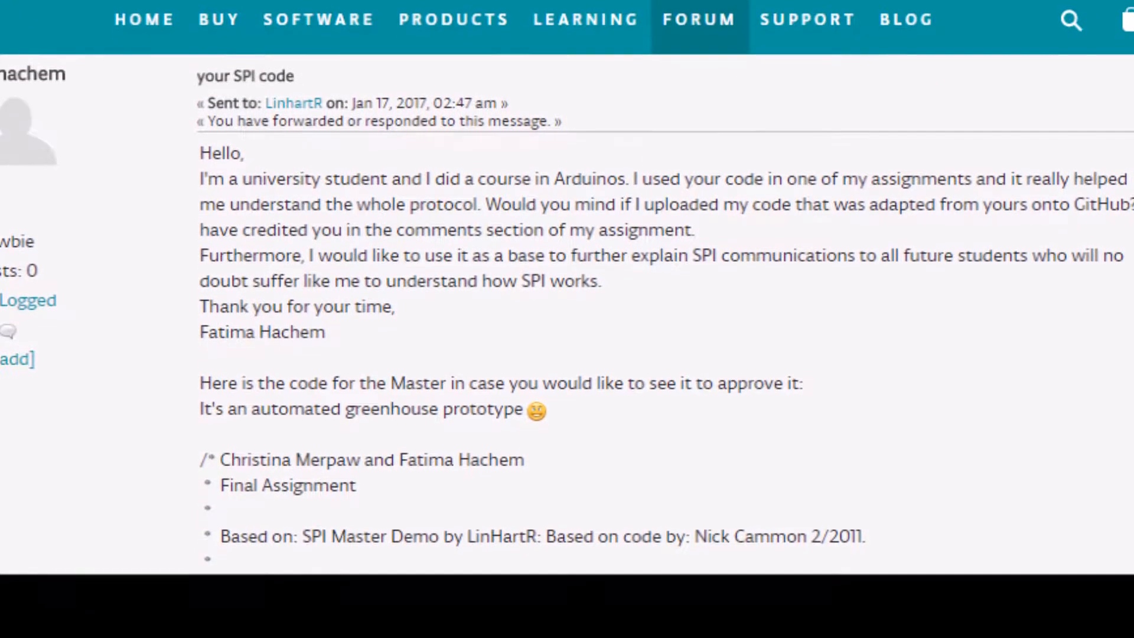
pyautogui.scroll(-3)
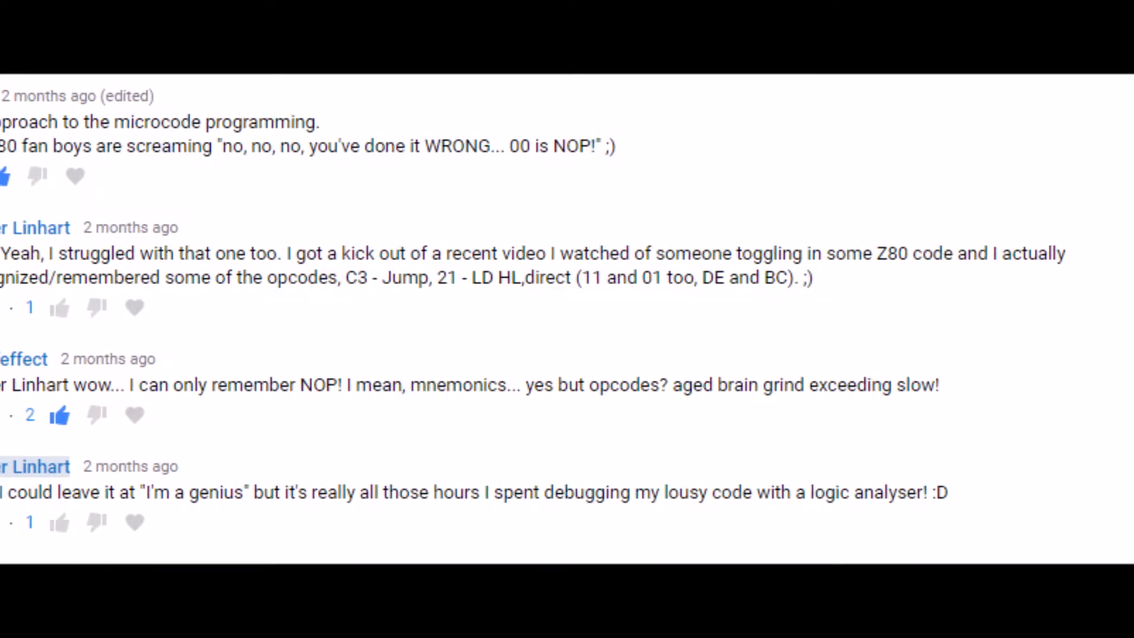
pyautogui.scroll(-3)
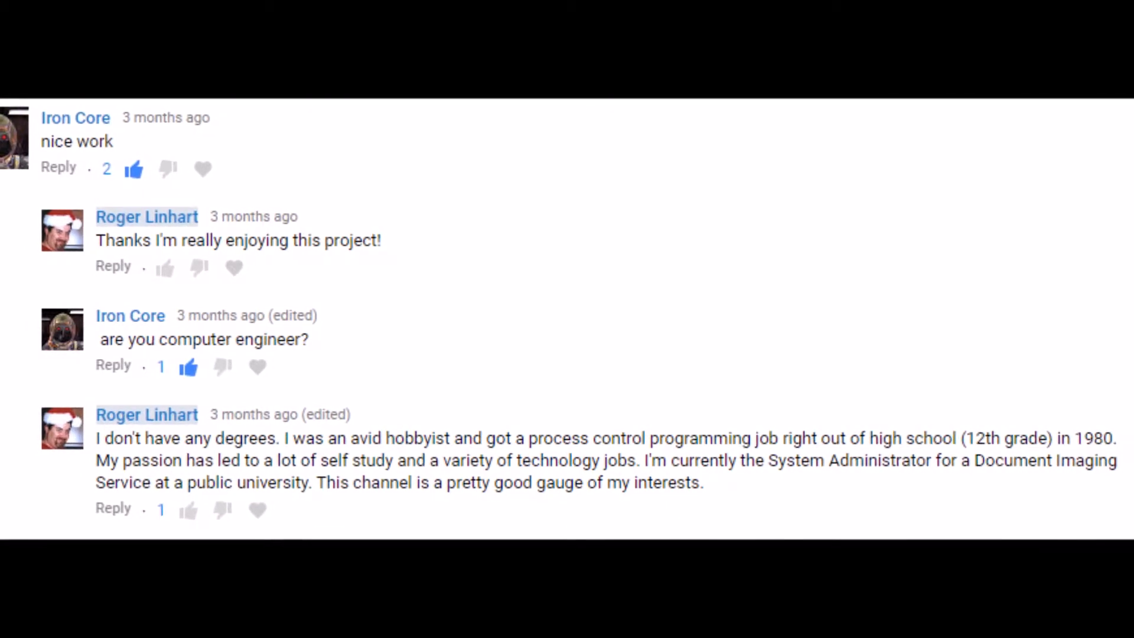
pyautogui.scroll(-3)
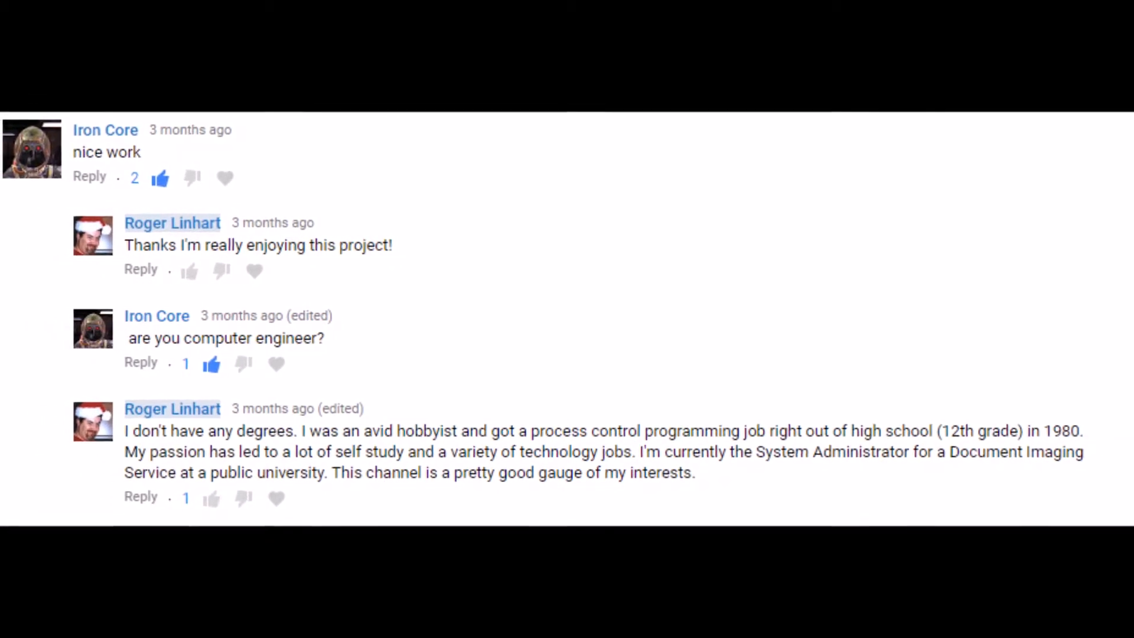
pyautogui.scroll(-3)
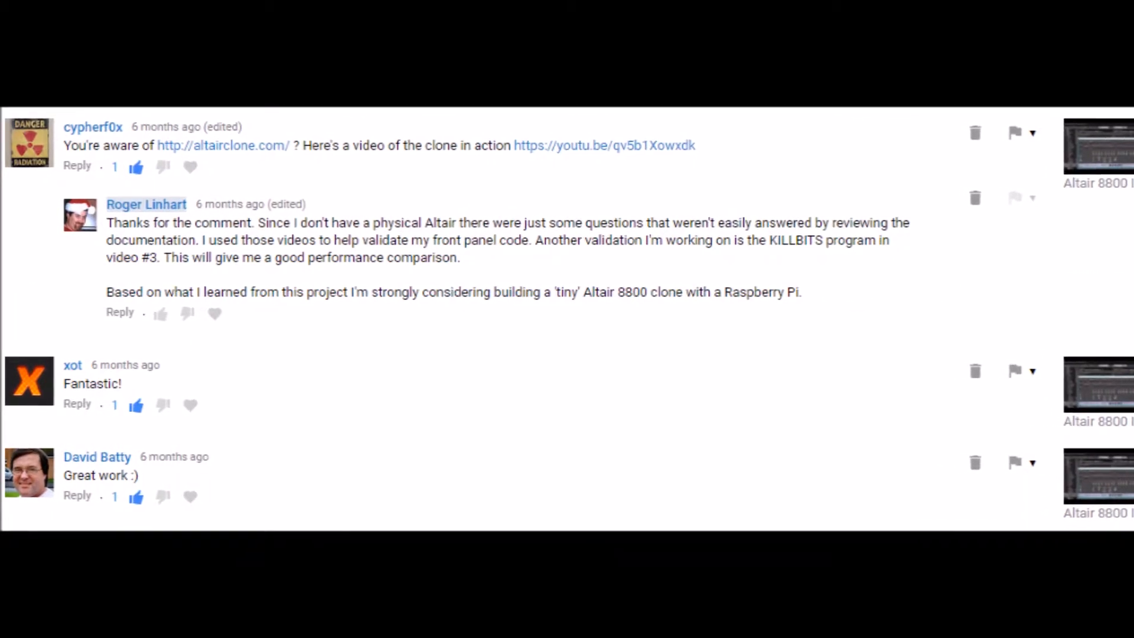
pyautogui.scroll(3)
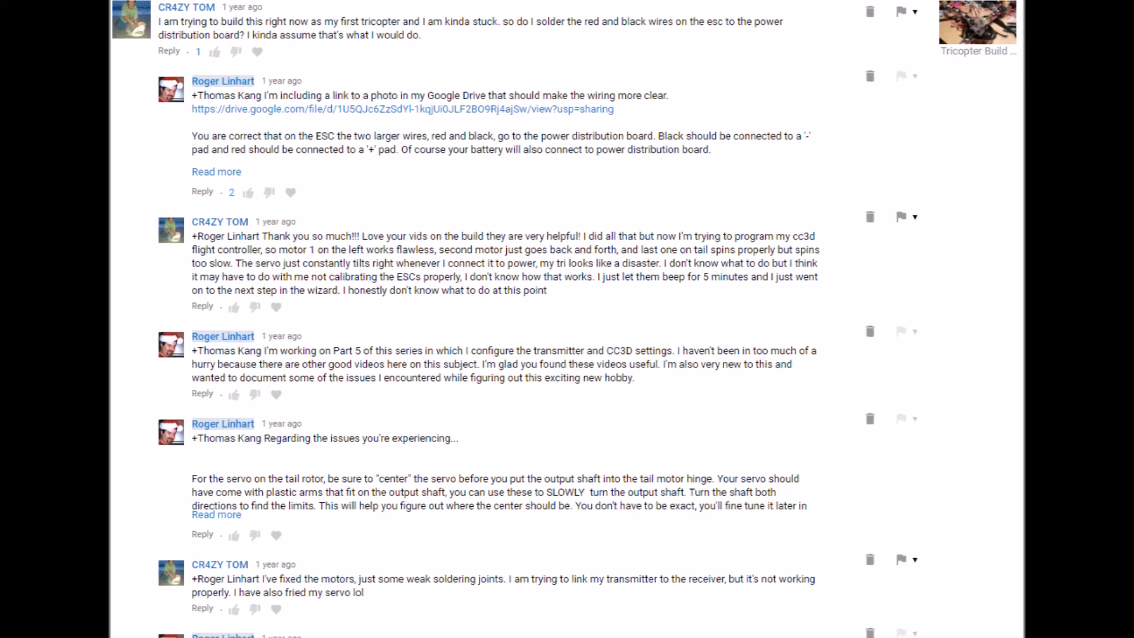
pyautogui.scroll(-3)
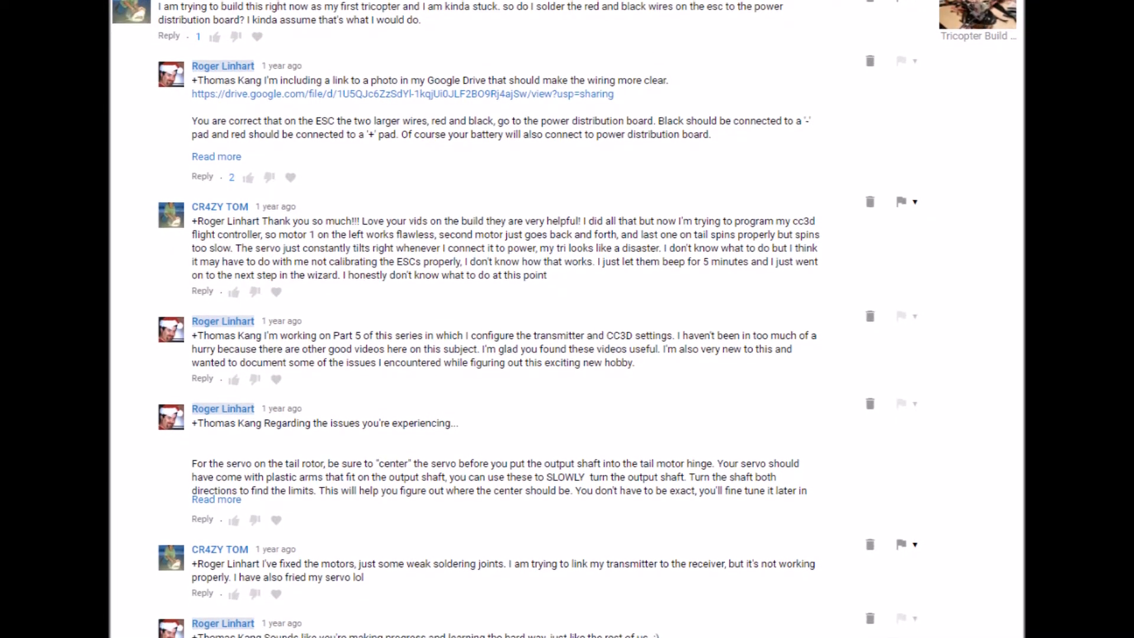
pyautogui.scroll(-3)
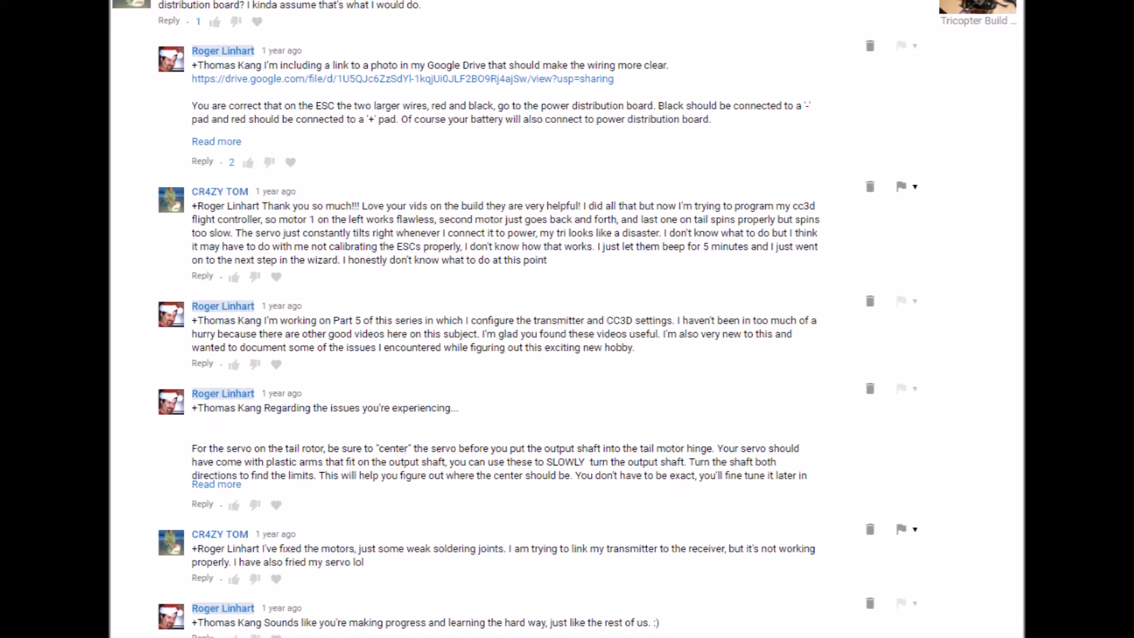
pyautogui.scroll(-3)
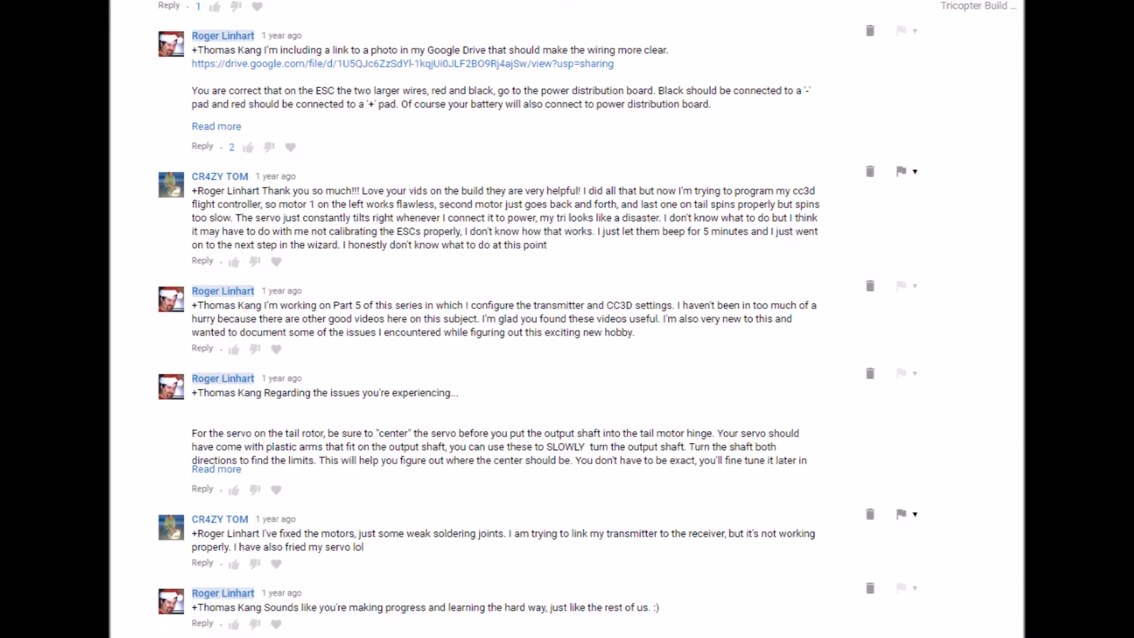
pyautogui.scroll(-3)
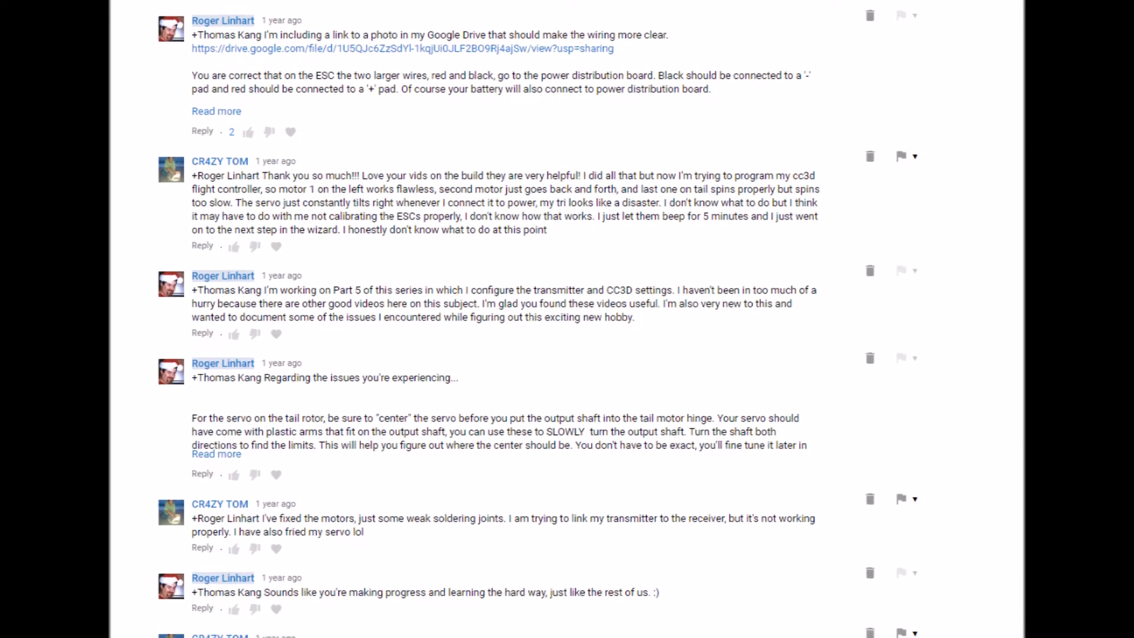
pyautogui.scroll(-3)
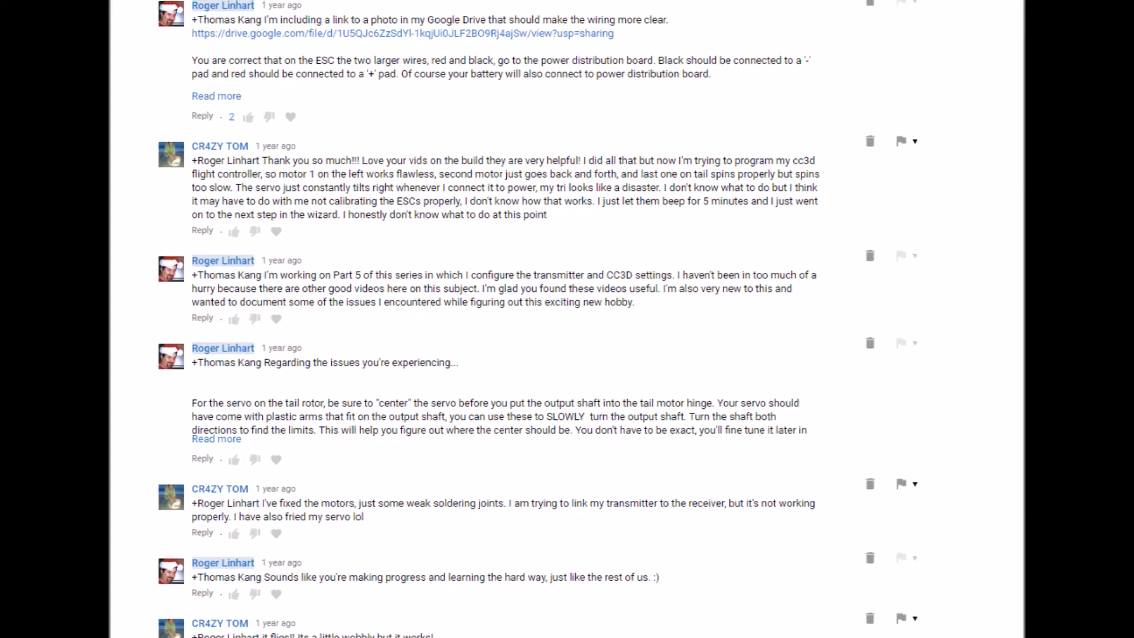
pyautogui.scroll(-3)
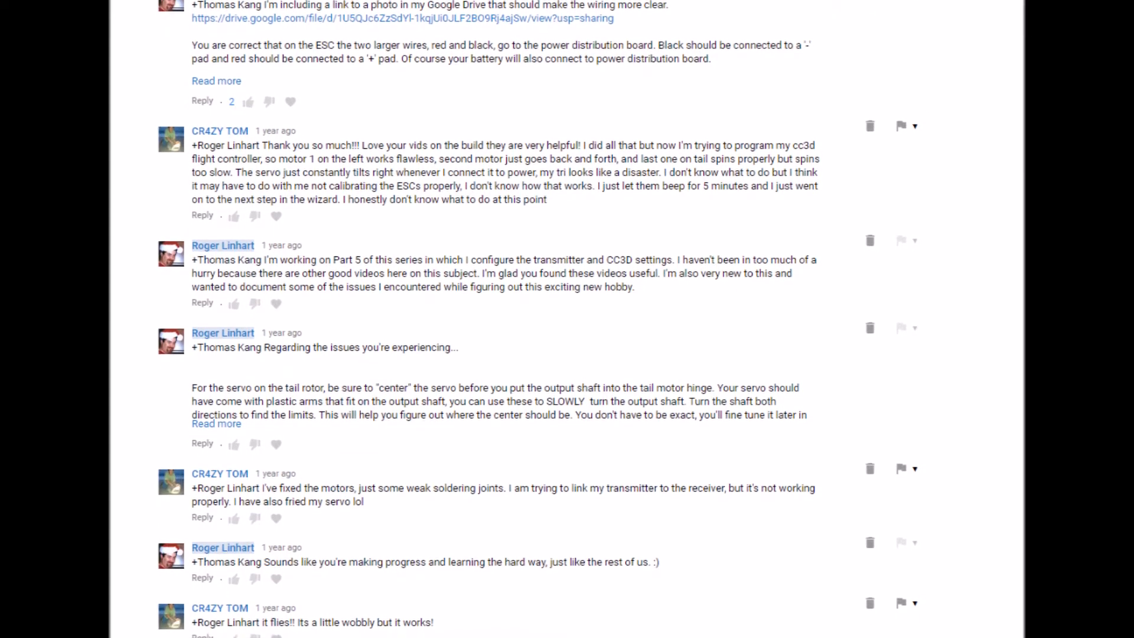
pyautogui.scroll(-3)
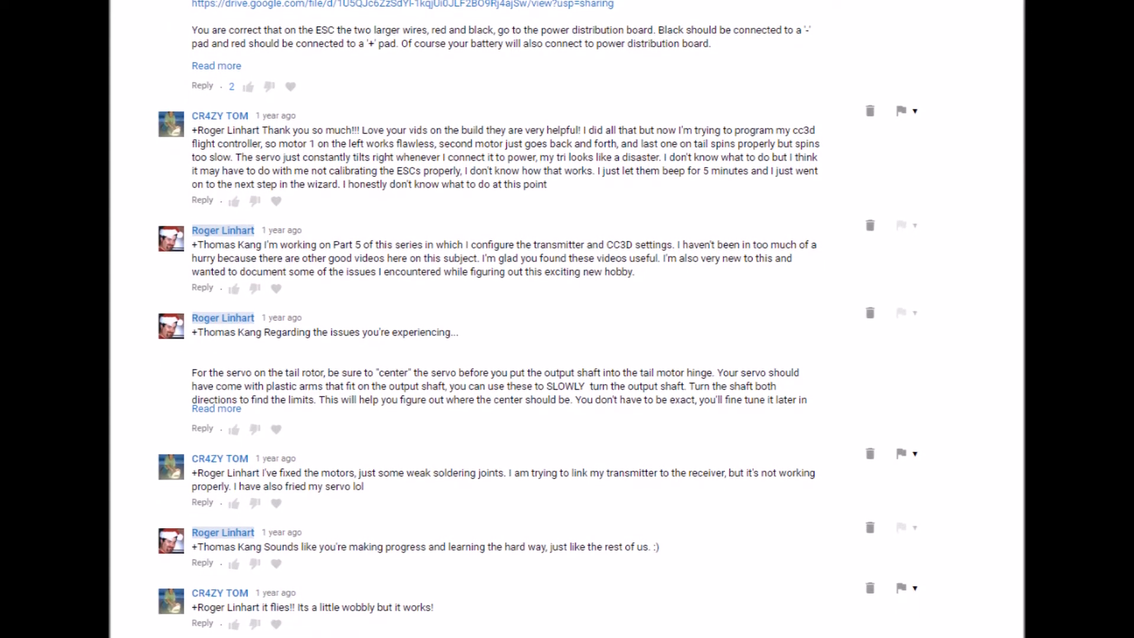